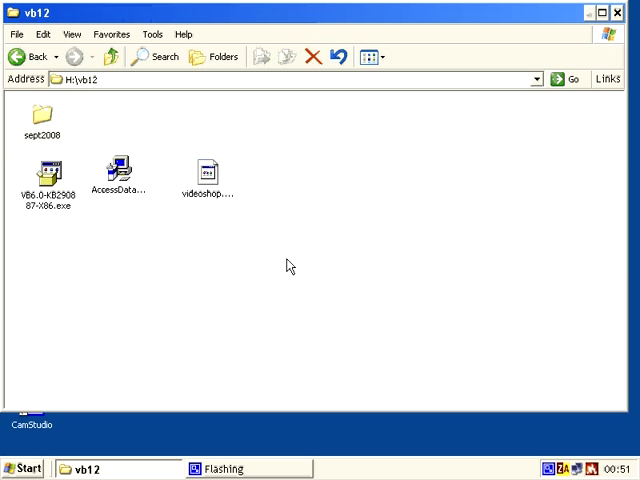
pyautogui.moveTo(242, 203)
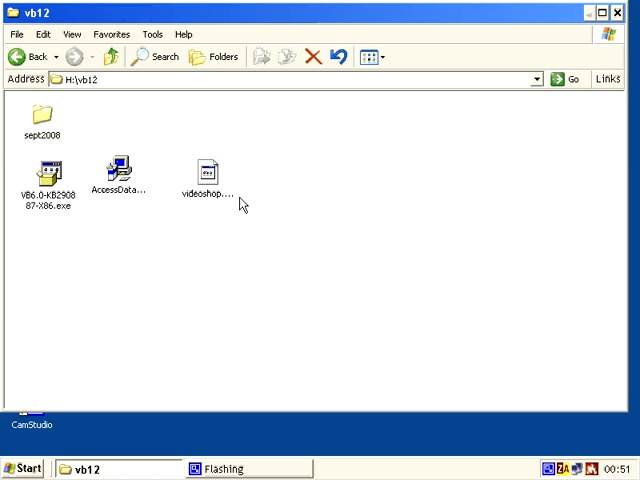
# - Point out videoshop.accdb, the VB6 update installer and AccessDatabaseEngine.exe in the folder
pyautogui.click(205, 175)
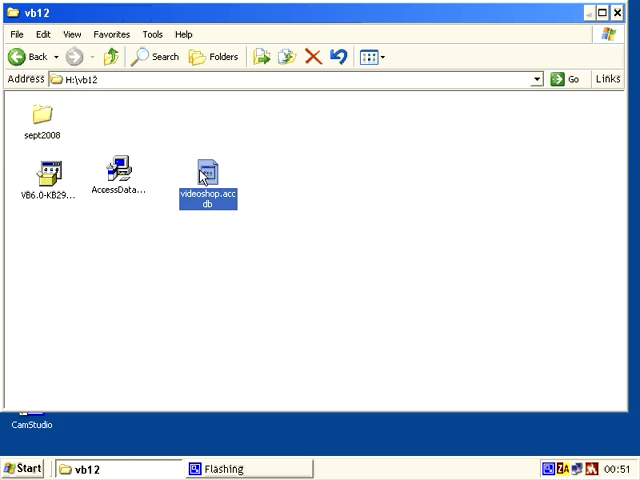
pyautogui.moveTo(185, 205)
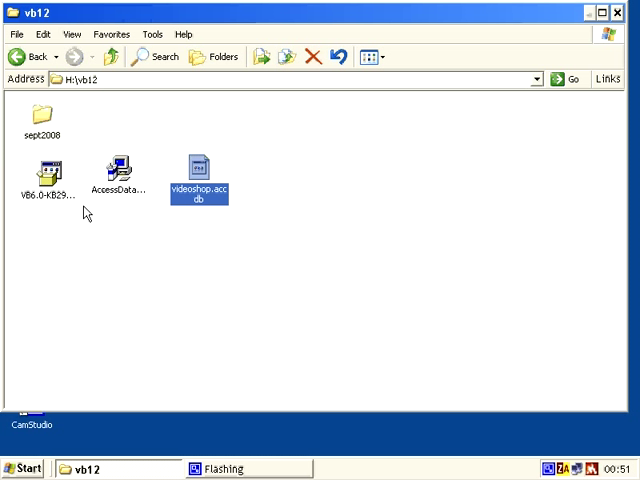
pyautogui.moveTo(112, 245)
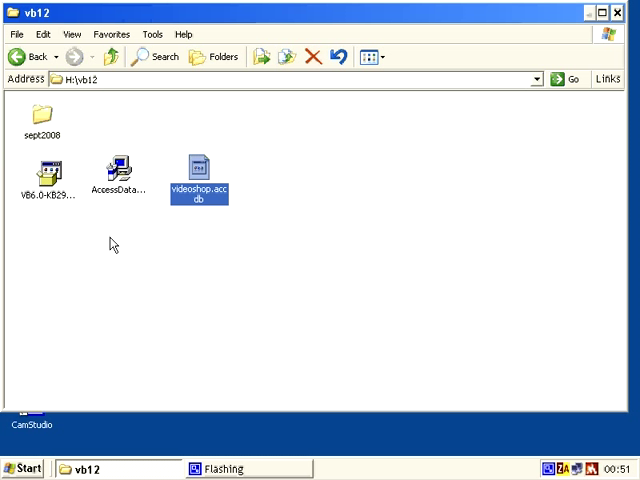
pyautogui.moveTo(53, 197)
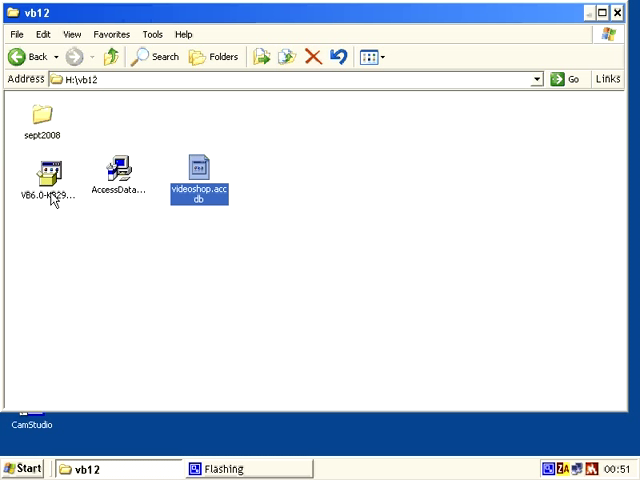
pyautogui.click(48, 170)
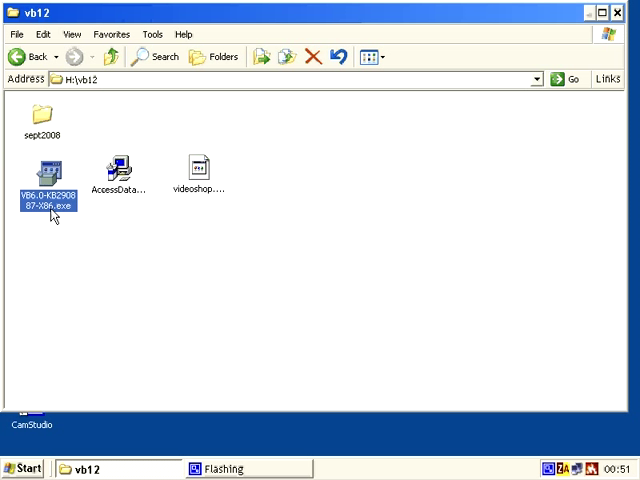
pyautogui.moveTo(120, 165)
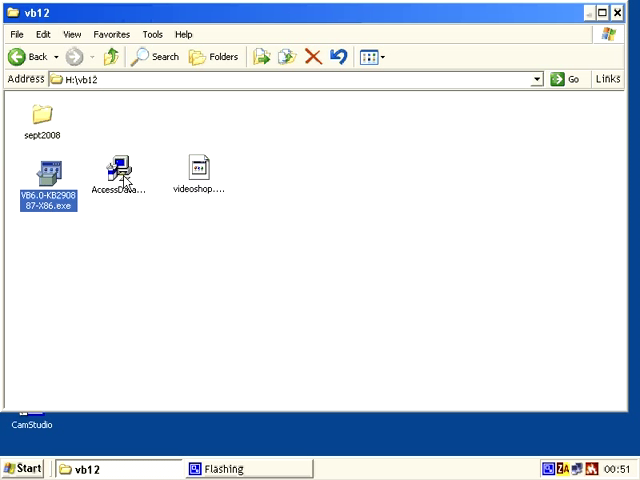
pyautogui.click(118, 165)
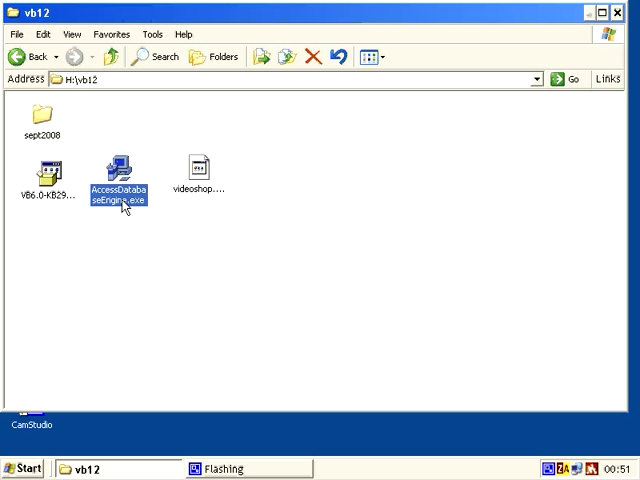
pyautogui.moveTo(102, 203)
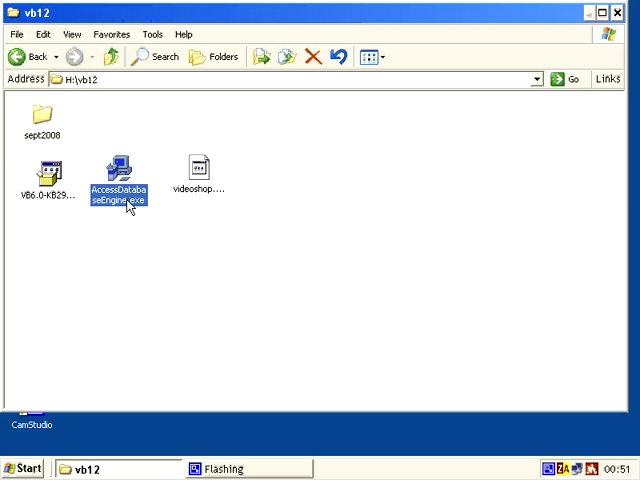
pyautogui.moveTo(155, 260)
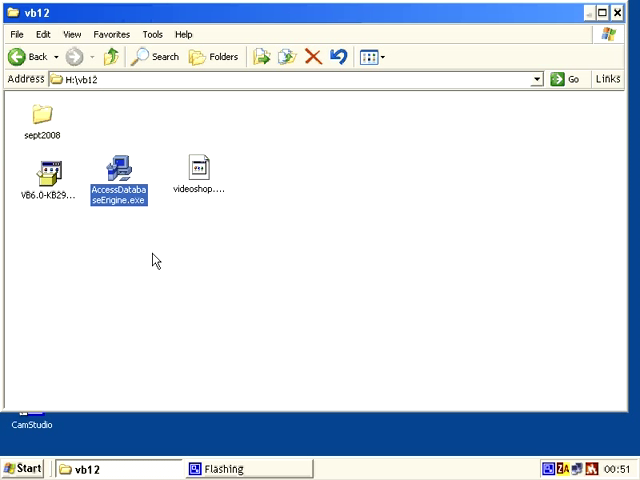
pyautogui.moveTo(110, 212)
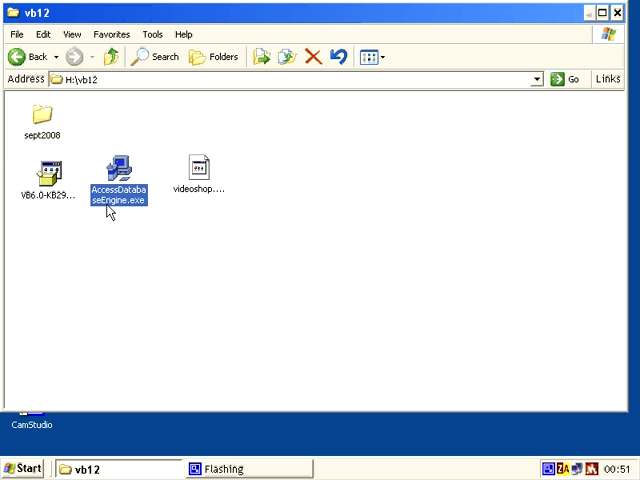
pyautogui.moveTo(183, 221)
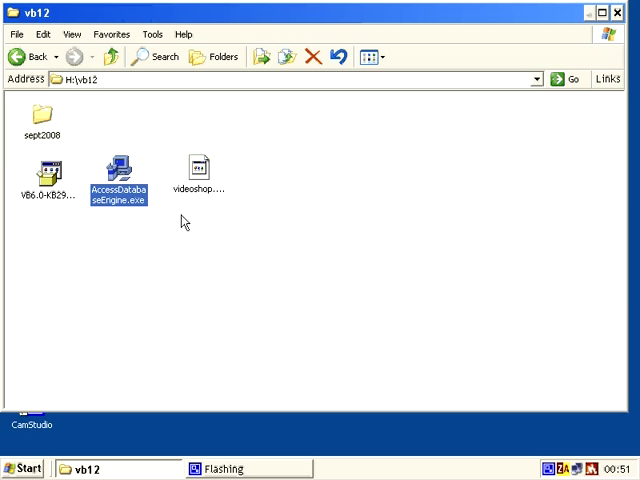
pyautogui.moveTo(120, 203)
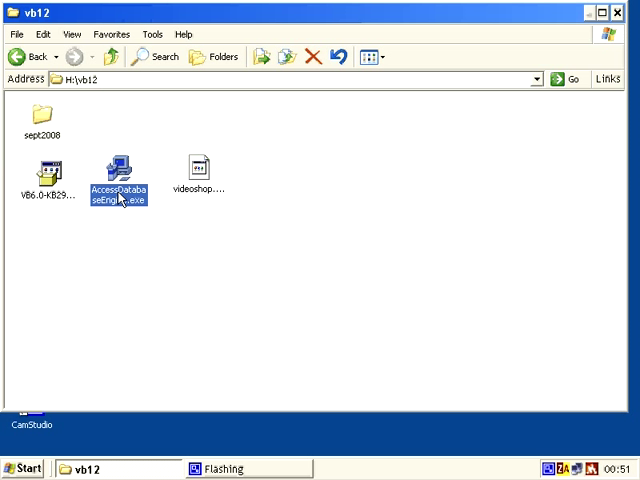
pyautogui.moveTo(196, 266)
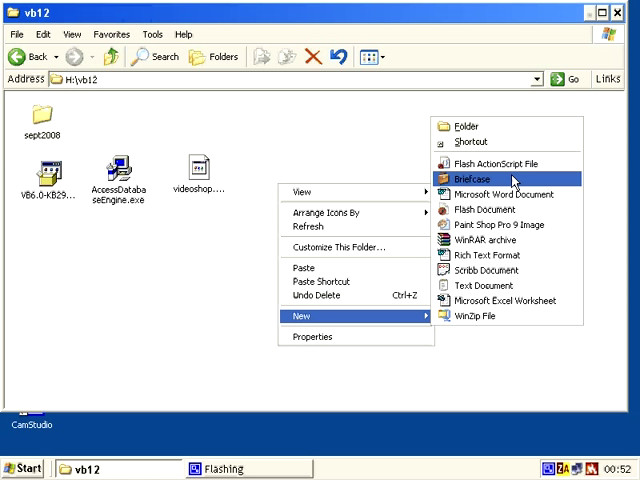
# - Create a new text document and rename it test1.udl
pyautogui.click(483, 285)
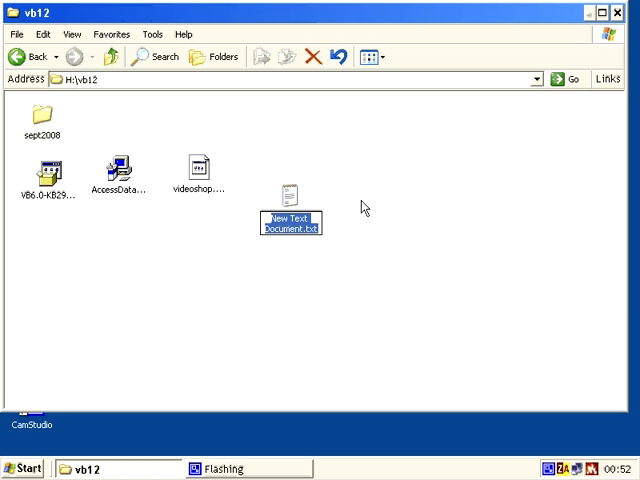
pyautogui.write('test1.udl')
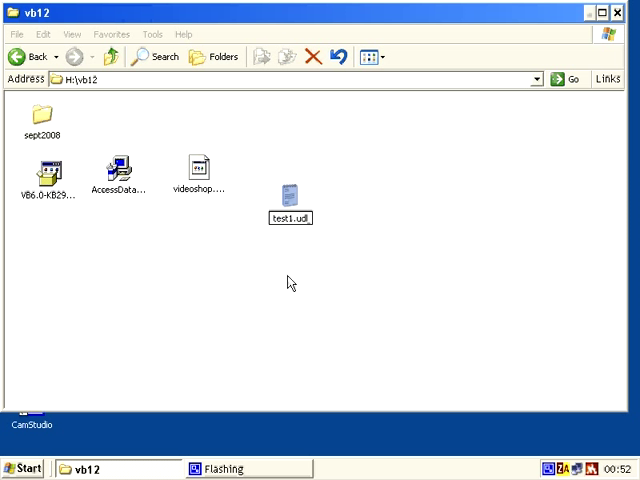
pyautogui.click(289, 195)
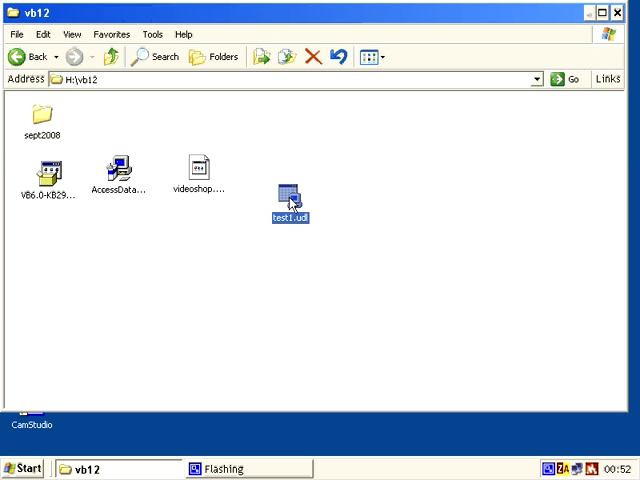
# - Link test1.udl to videoshop.accdb via the Office 12.0 Access Database Engine provider
pyautogui.doubleClick(289, 191)
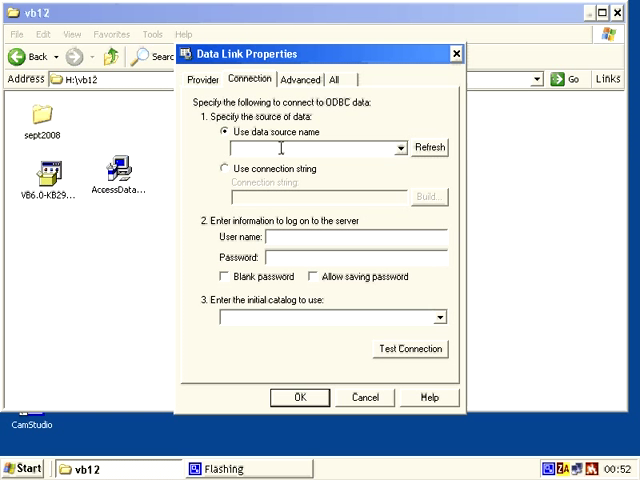
pyautogui.click(202, 79)
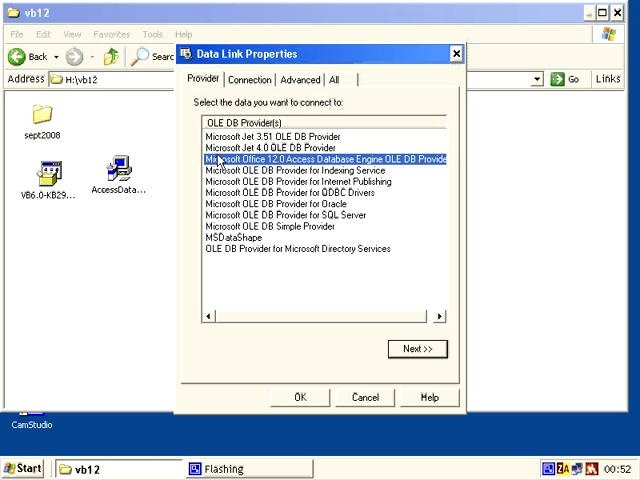
pyautogui.moveTo(335, 167)
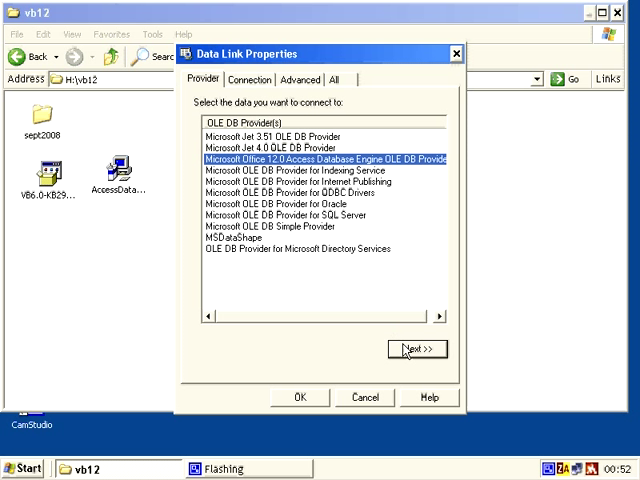
pyautogui.click(416, 349)
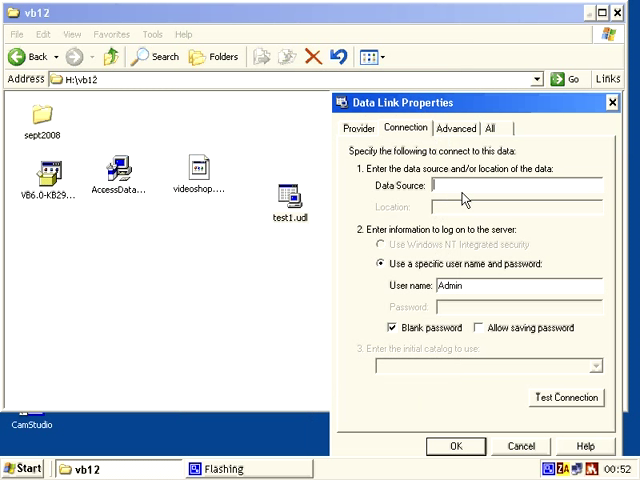
pyautogui.write('W')
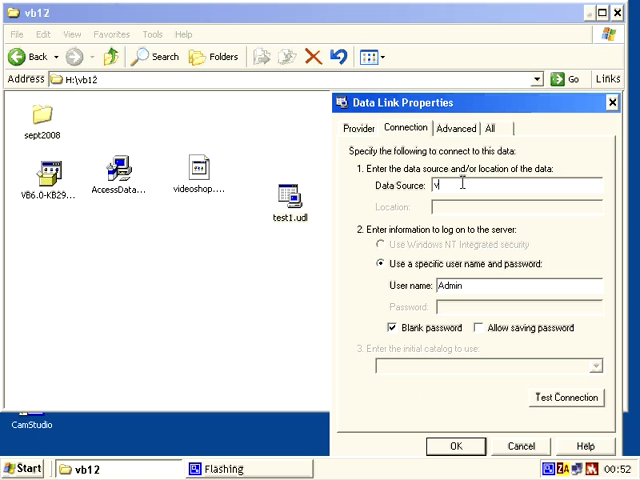
pyautogui.write('videoshop.a')
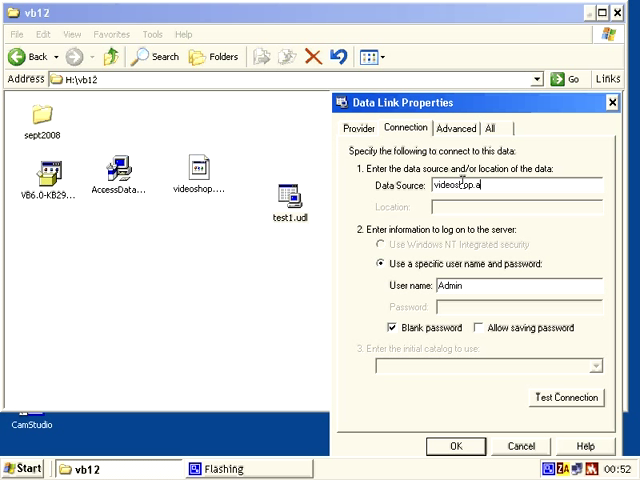
pyautogui.write('ccdb')
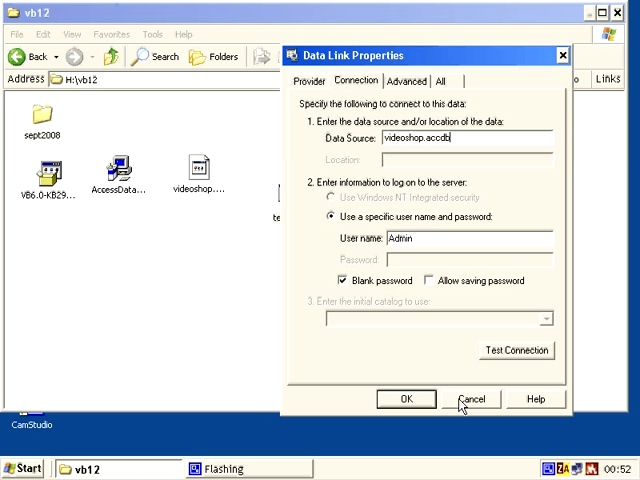
pyautogui.click(405, 399)
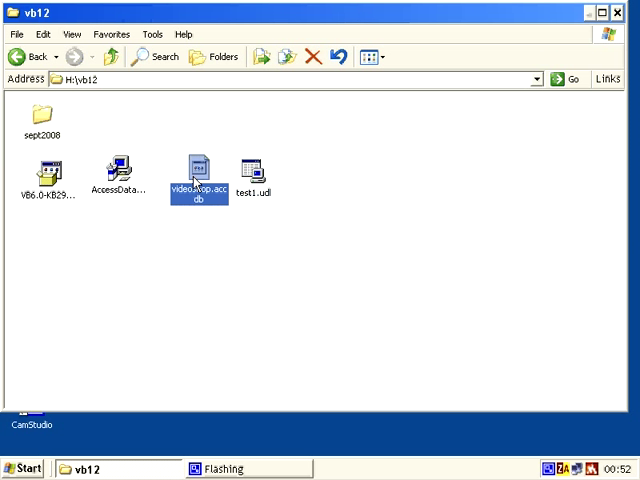
# - Select videoshop.accdb, then bring up the Start menu
pyautogui.click(253, 170)
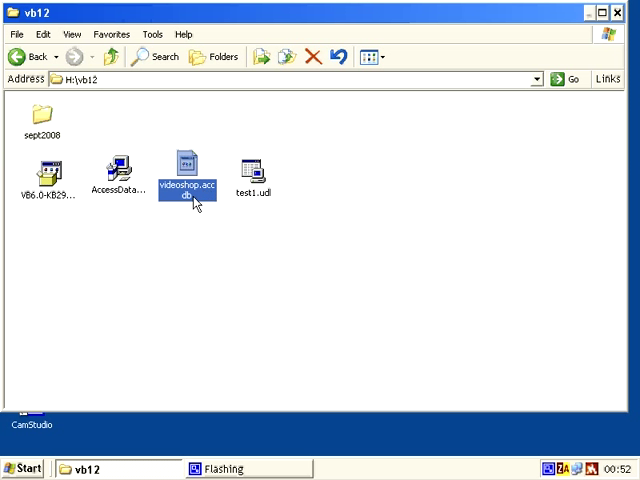
pyautogui.click(25, 468)
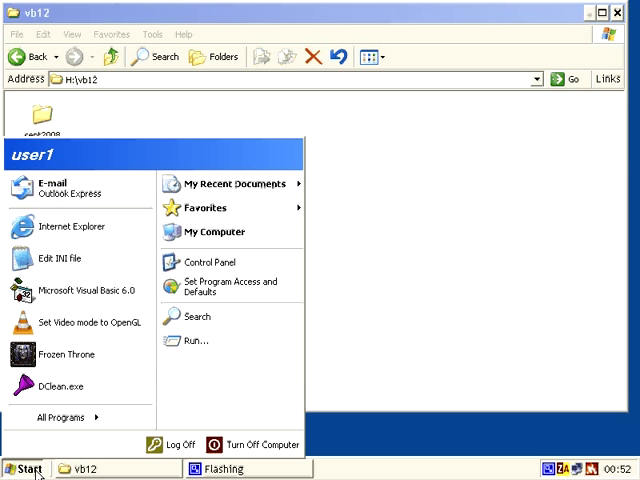
# - Launch Visual Basic 6.0 and save the project as attempt1.frm and attempt1.vbp in vb12
pyautogui.click(90, 296)
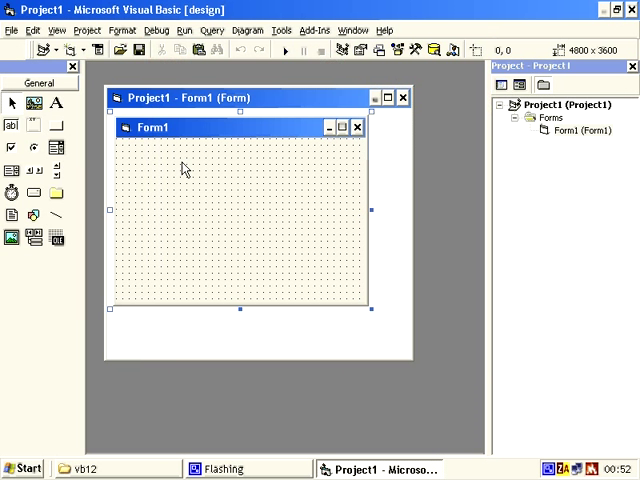
pyautogui.click(11, 30)
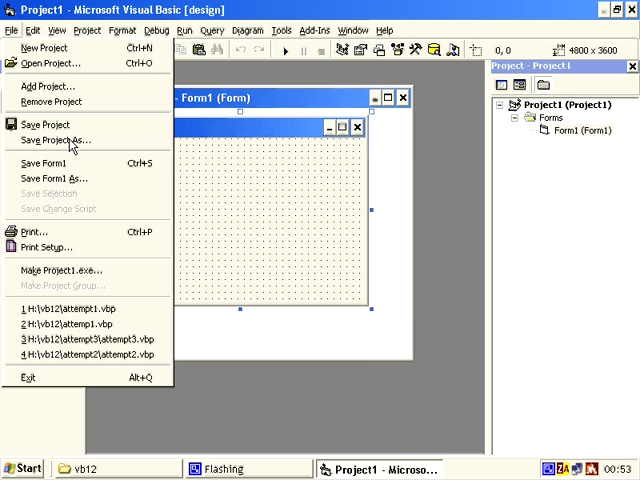
pyautogui.click(54, 178)
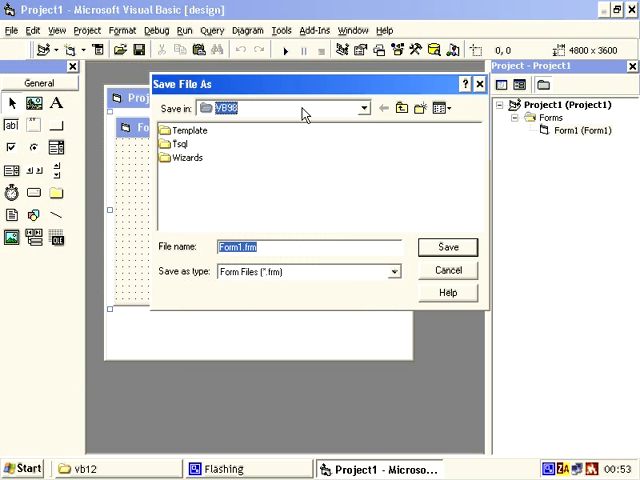
pyautogui.click(363, 108)
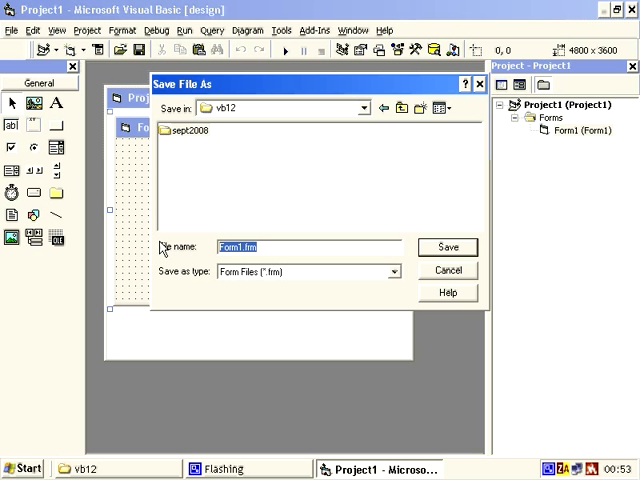
pyautogui.click(447, 247)
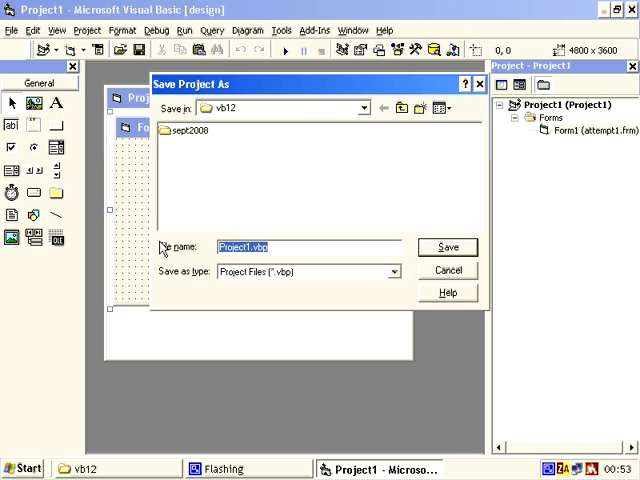
pyautogui.click(447, 247)
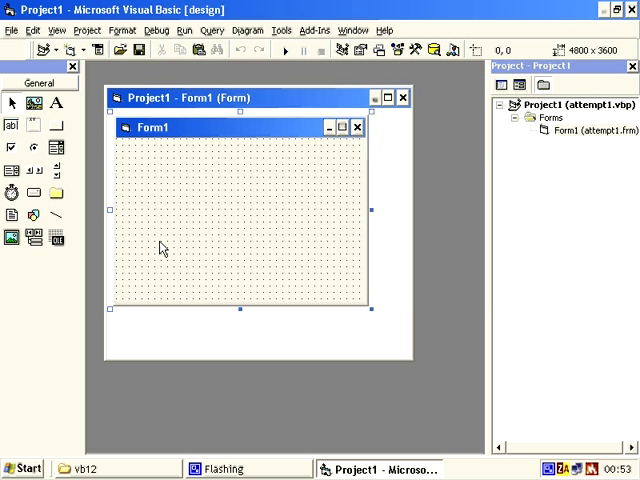
pyautogui.moveTo(17, 298)
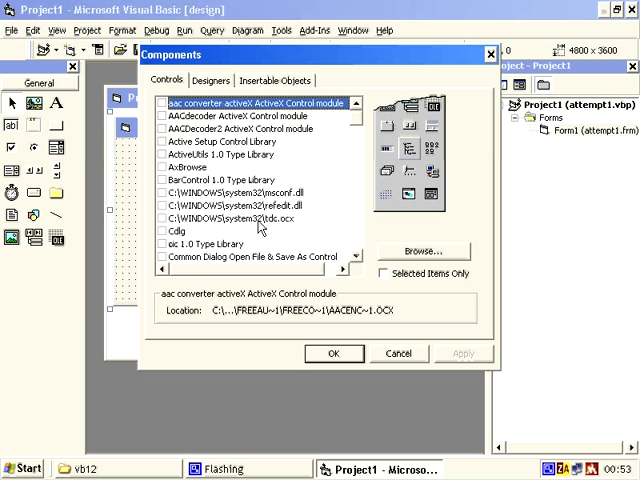
# - Add the Microsoft ADO Data Control 6.0 (OLEDB) from the Components list
pyautogui.scroll(-3)
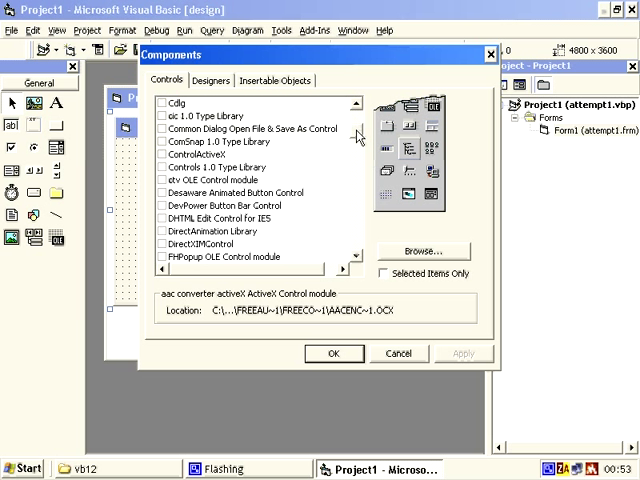
pyautogui.scroll(-3)
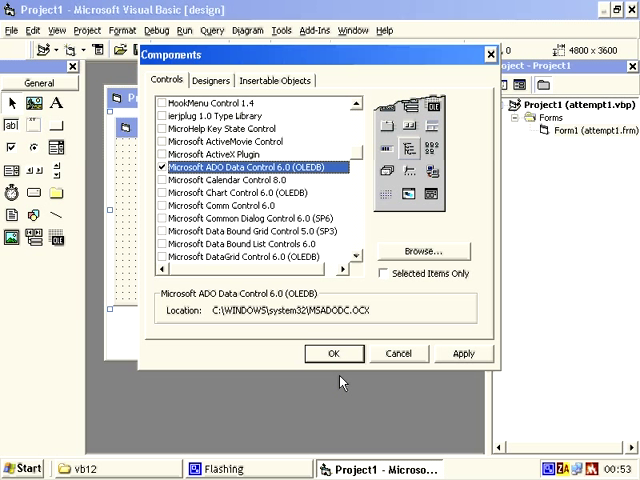
pyautogui.moveTo(305, 318)
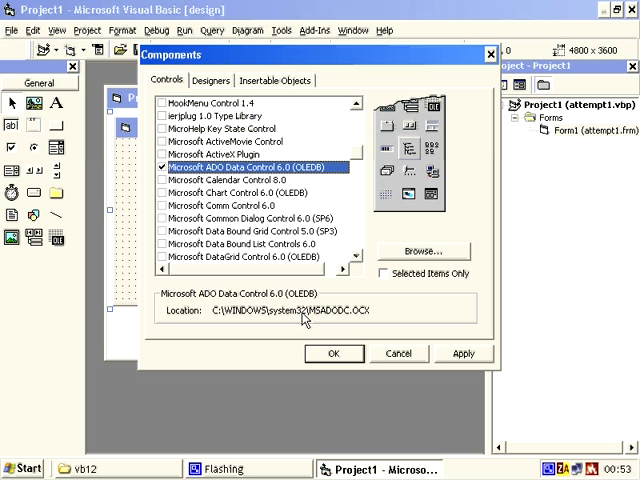
pyautogui.moveTo(350, 322)
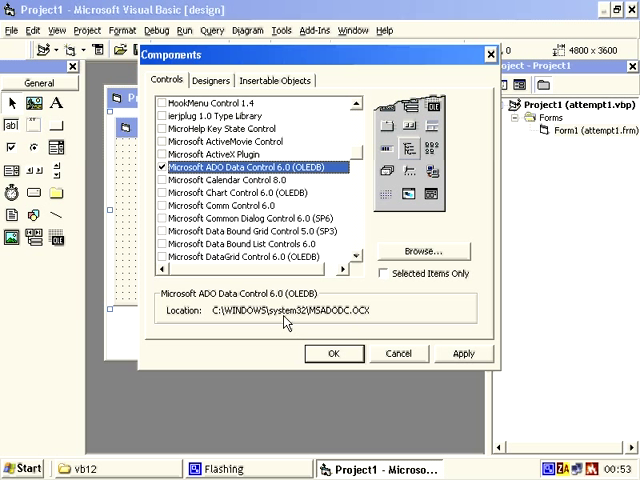
pyautogui.click(335, 353)
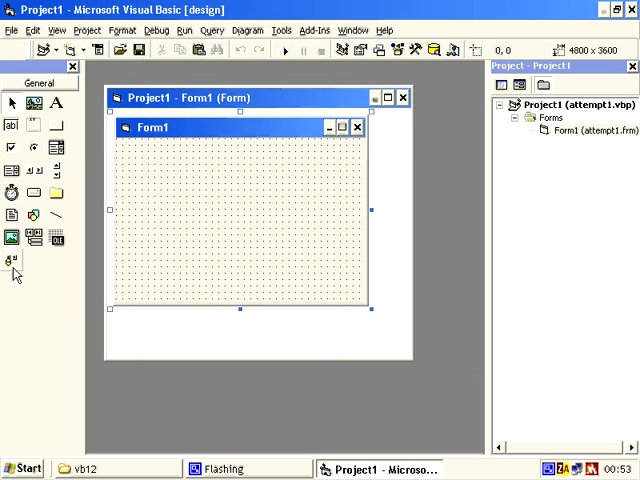
pyautogui.moveTo(45, 273)
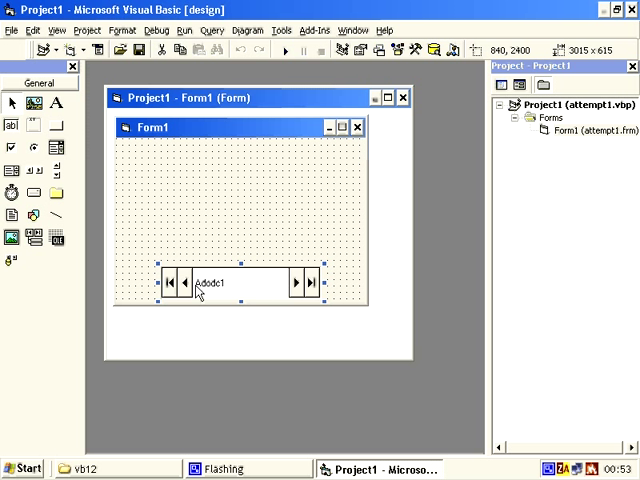
# - Set Adodc1 to use the data link file H:\vb12\test1.udl
pyautogui.rightClick(240, 295)
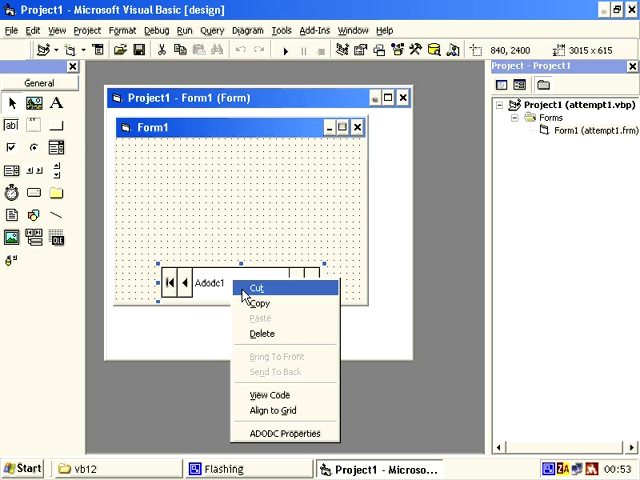
pyautogui.click(277, 432)
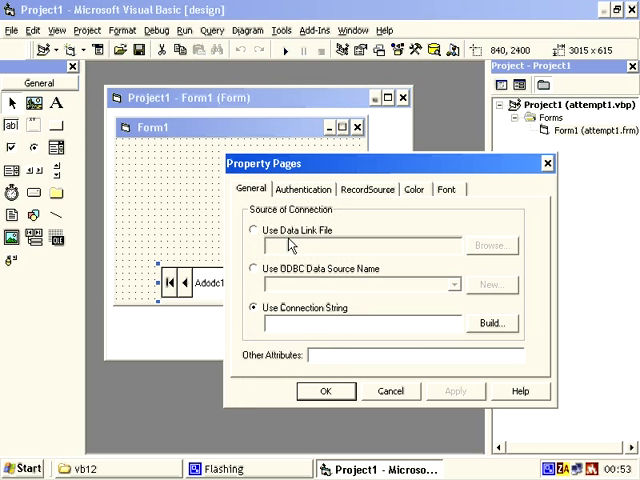
pyautogui.click(491, 245)
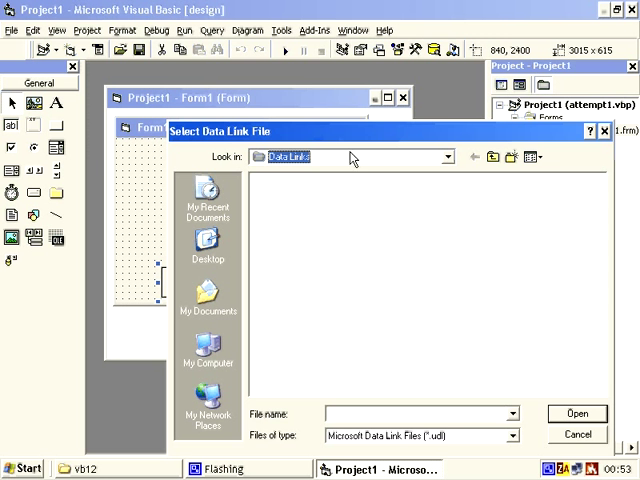
pyautogui.click(445, 157)
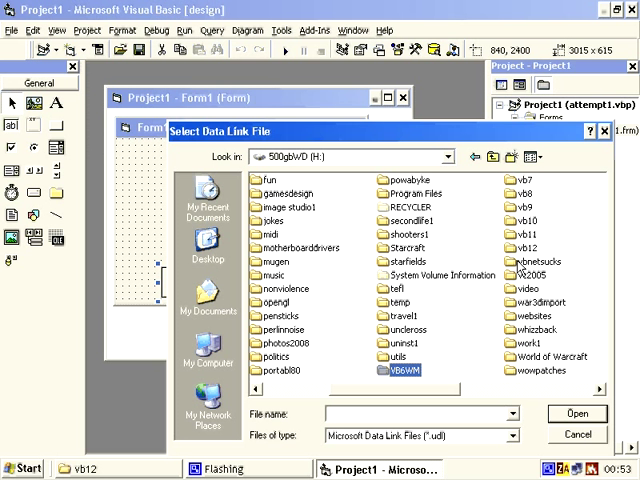
pyautogui.click(520, 247)
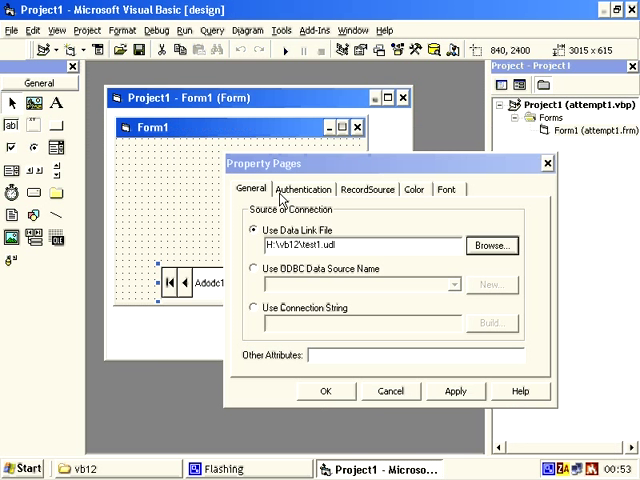
pyautogui.moveTo(330, 252)
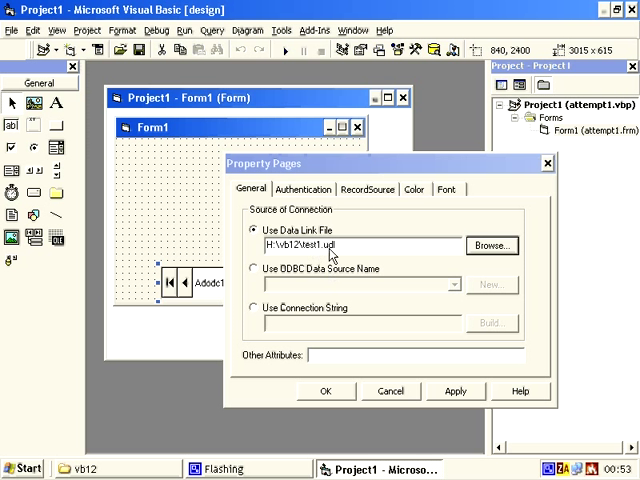
pyautogui.click(325, 391)
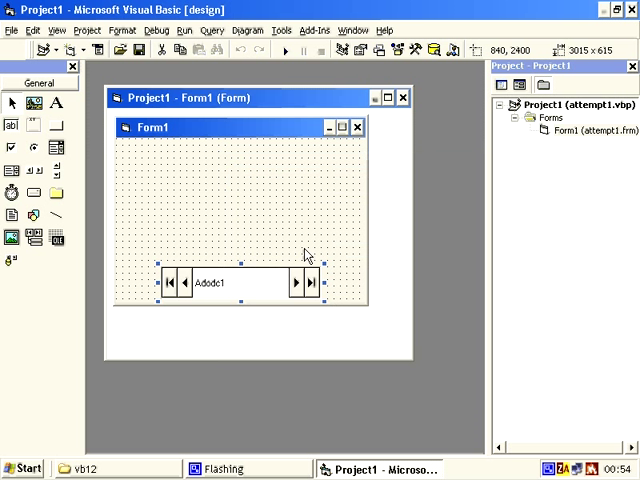
pyautogui.moveTo(197, 268)
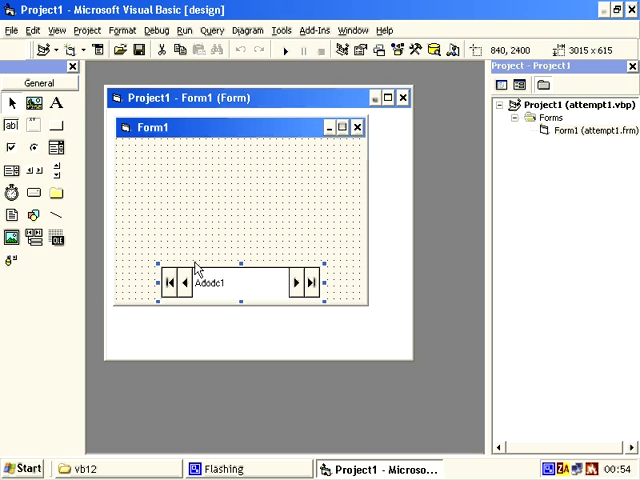
pyautogui.moveTo(234, 270)
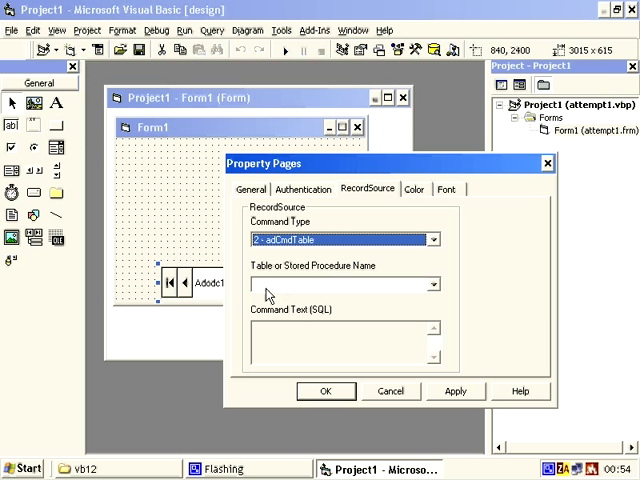
# - Choose Assets from the table list as Adodc1's record source
pyautogui.click(432, 284)
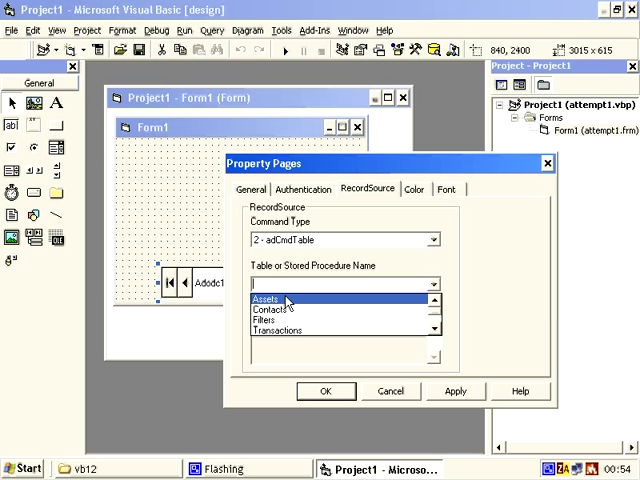
pyautogui.click(280, 298)
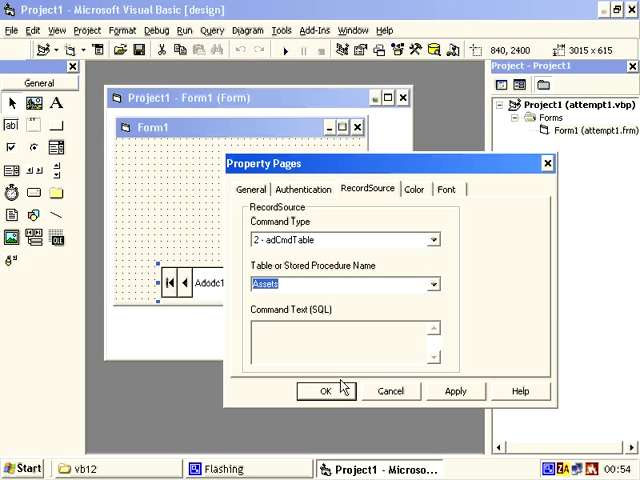
pyautogui.click(324, 391)
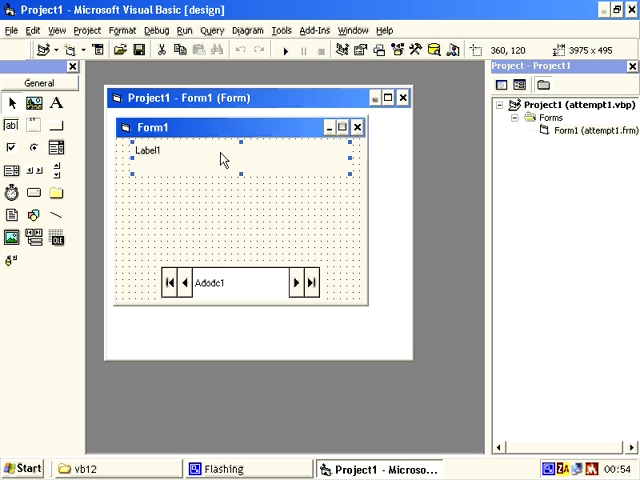
# - Set Label1's DataSource to Adodc1 and DataField to Item, then close Properties
pyautogui.rightClick(222, 160)
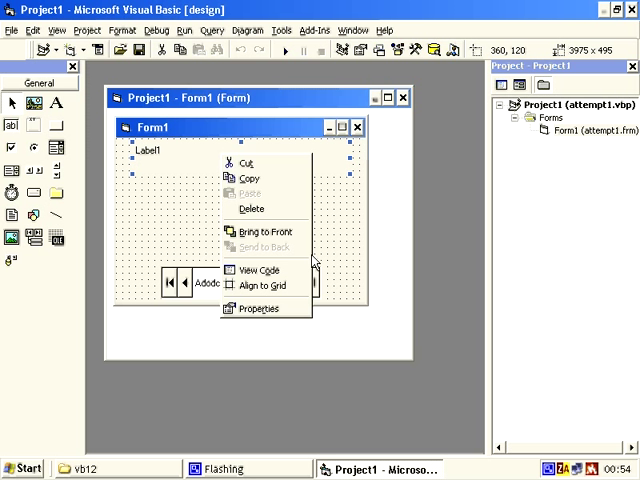
pyautogui.click(251, 308)
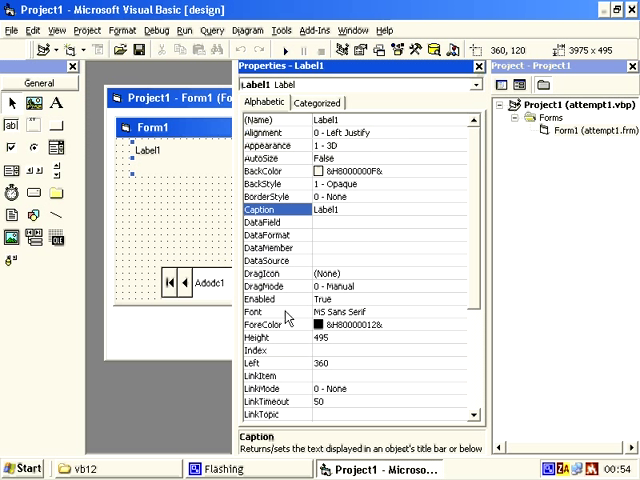
pyautogui.click(275, 273)
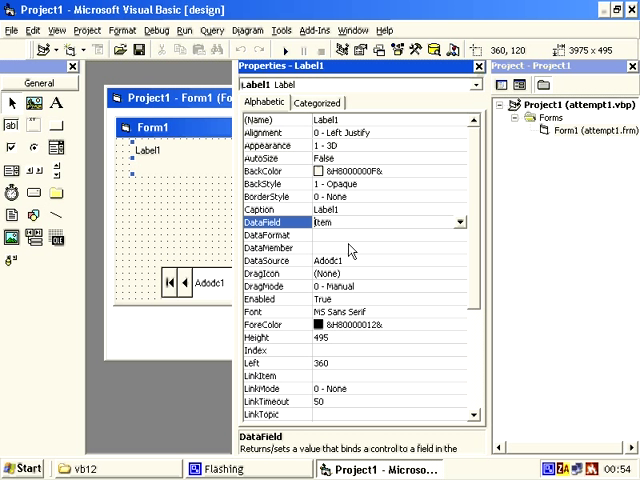
pyautogui.moveTo(485, 70)
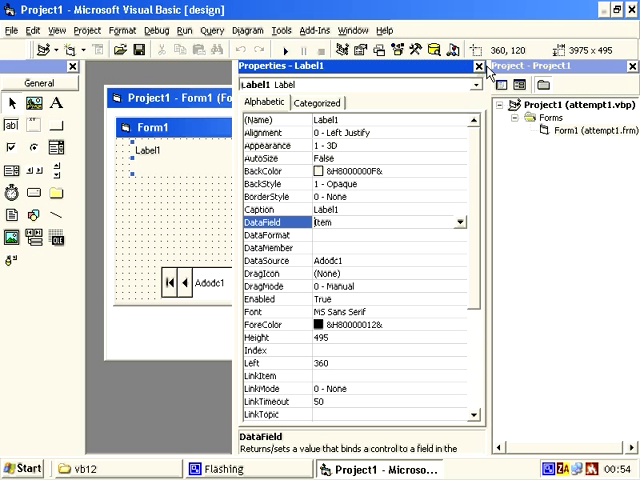
pyautogui.click(480, 66)
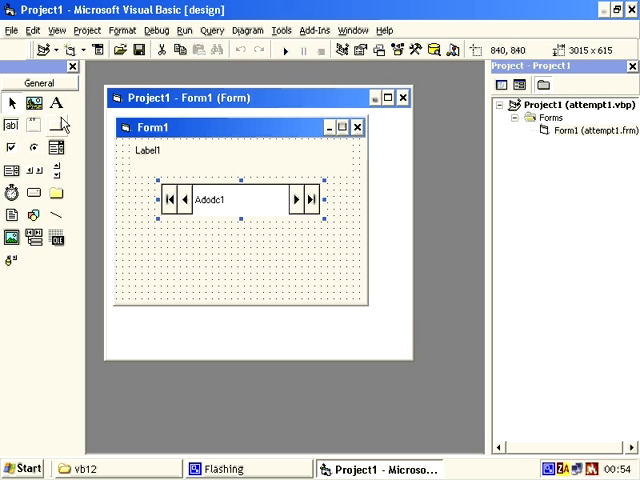
# - Add Adodc2, link it to test1.udl on H:, and choose its record source type
pyautogui.click(165, 278)
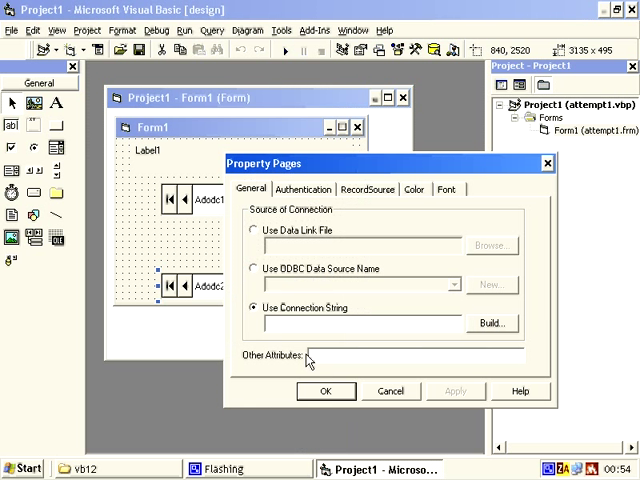
pyautogui.click(491, 244)
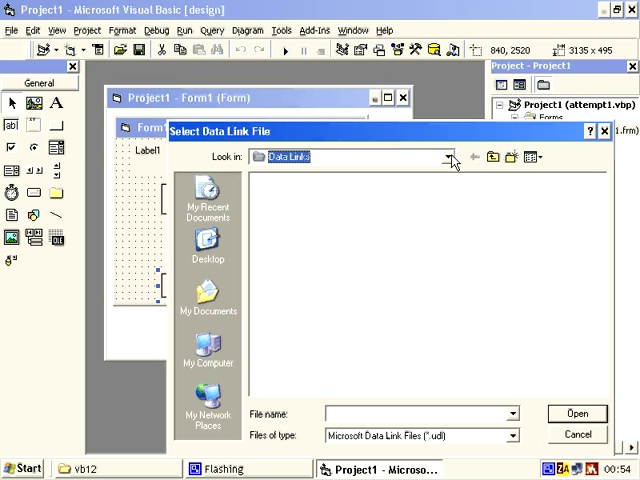
pyautogui.click(447, 157)
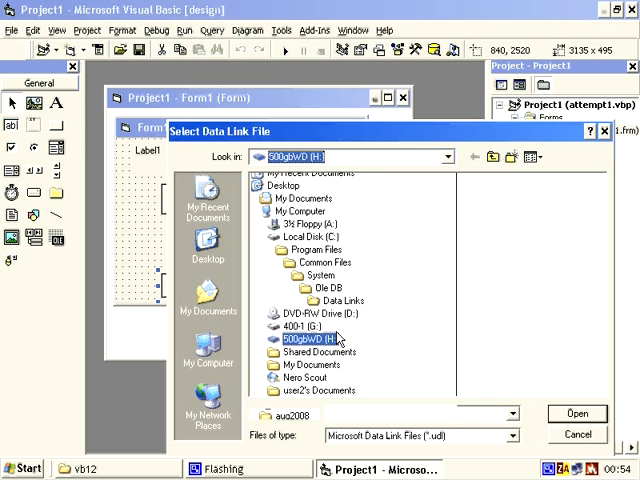
pyautogui.doubleClick(305, 338)
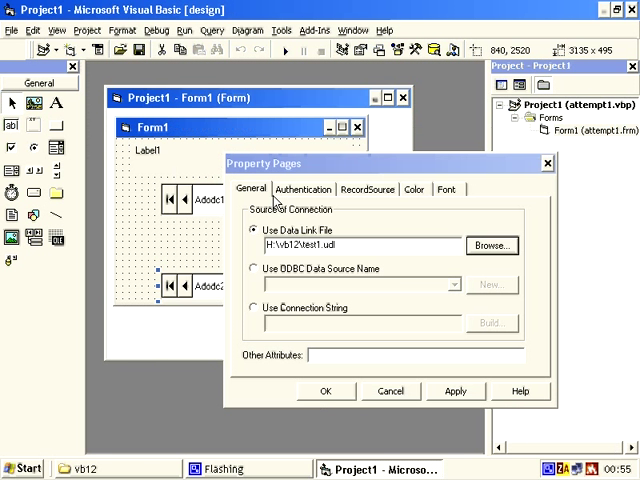
pyautogui.click(367, 189)
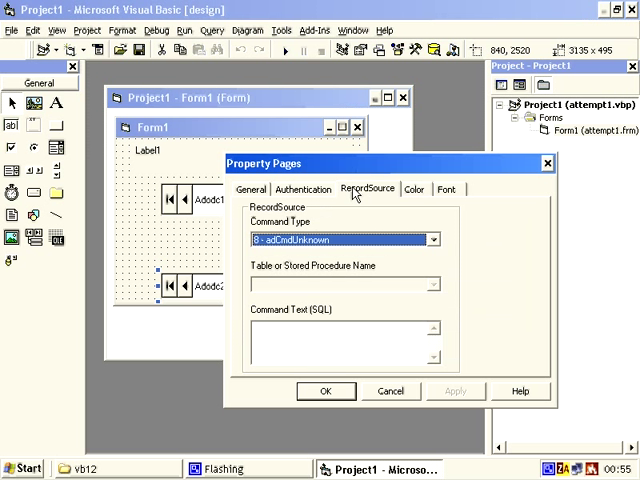
pyautogui.click(432, 239)
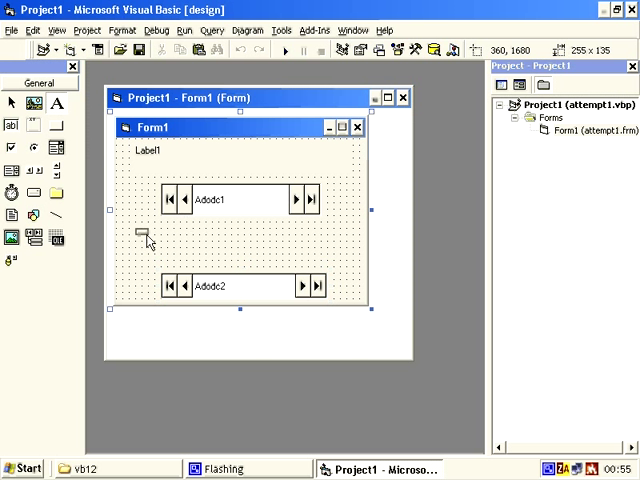
# - Draw Label2 between the data controls and bind it to Adodc2's First Name field
pyautogui.moveTo(138, 232); pyautogui.dragTo(320, 268)
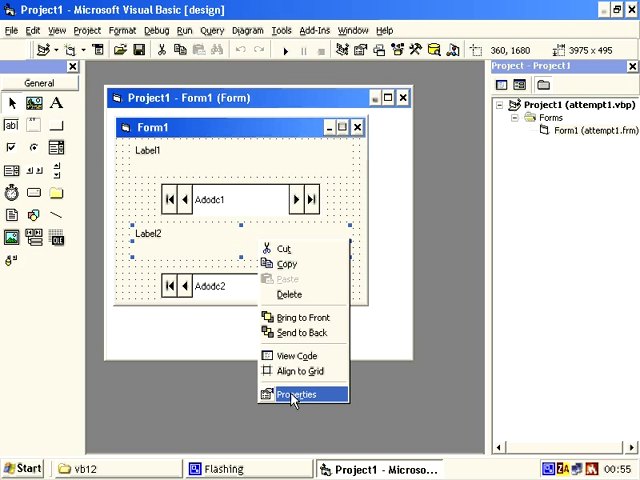
pyautogui.click(294, 394)
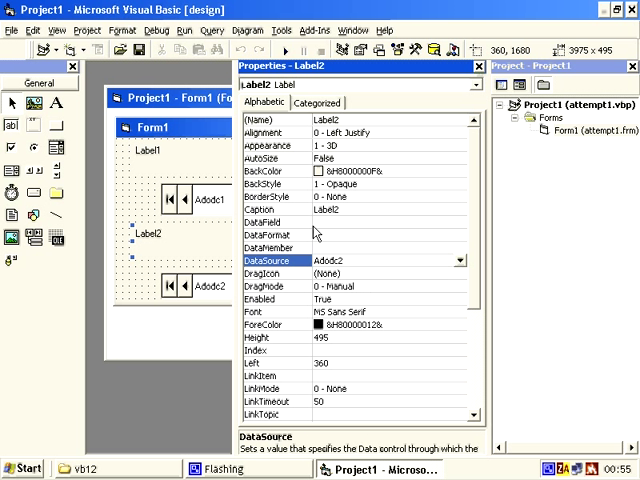
pyautogui.click(459, 224)
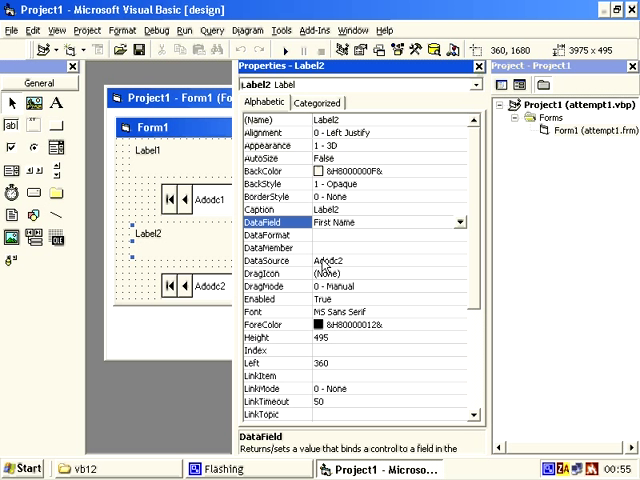
pyautogui.click(470, 66)
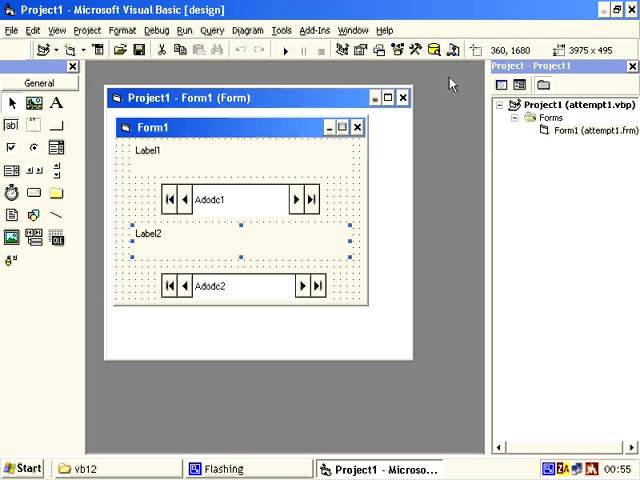
pyautogui.moveTo(325, 84)
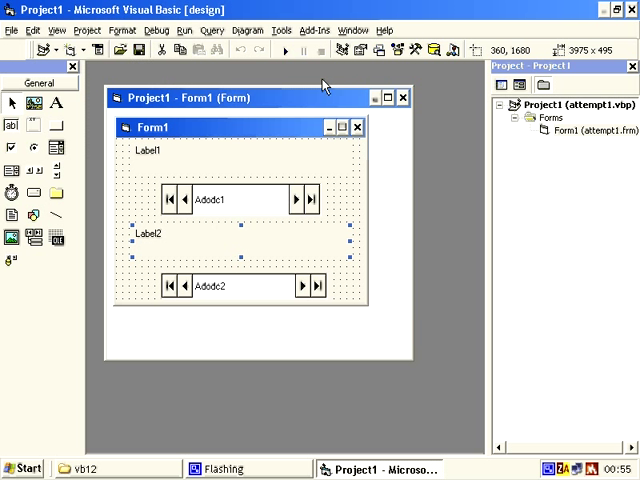
# - Run Form1 and page Adodc1 forward and back to the first video record
pyautogui.click(284, 51)
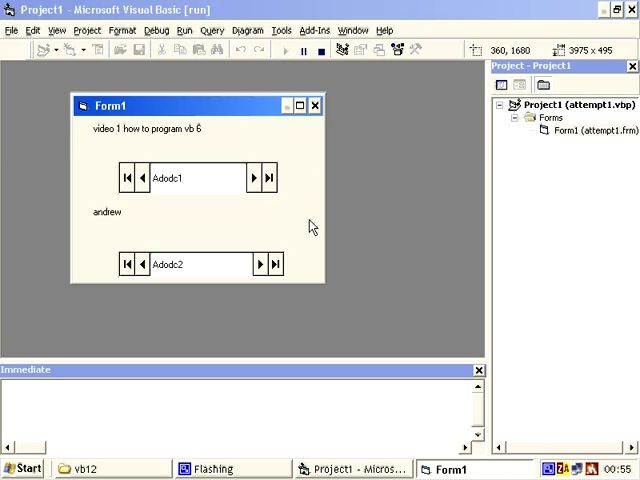
pyautogui.moveTo(99, 219)
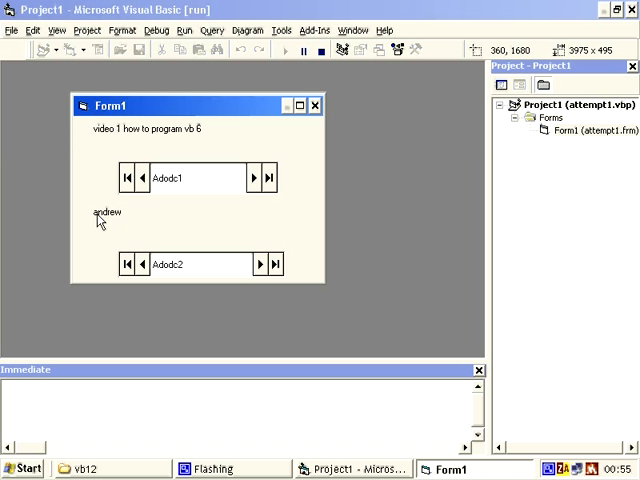
pyautogui.moveTo(258, 272)
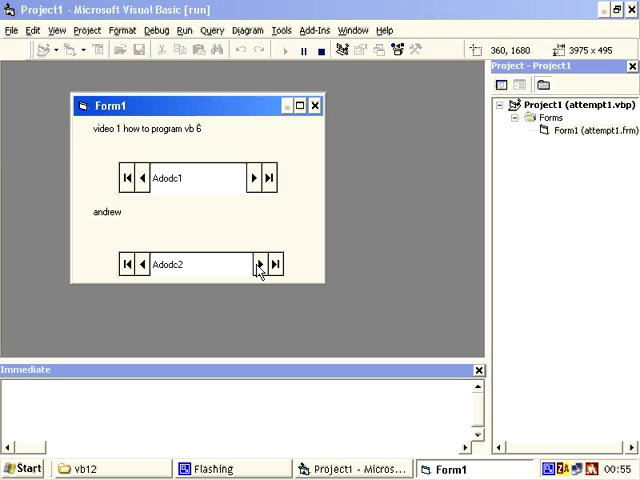
pyautogui.moveTo(205, 205)
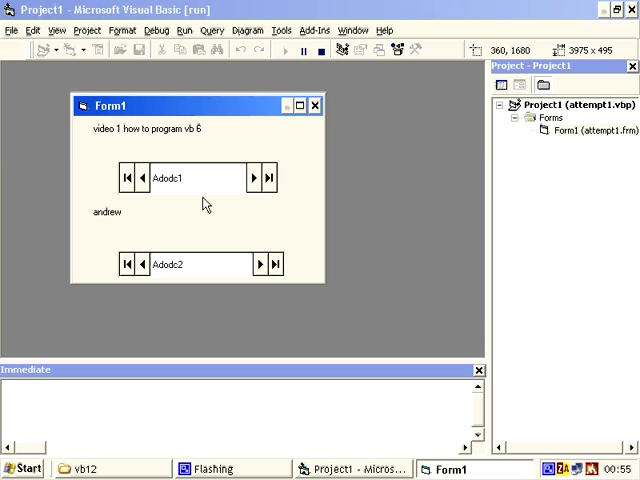
pyautogui.click(253, 178)
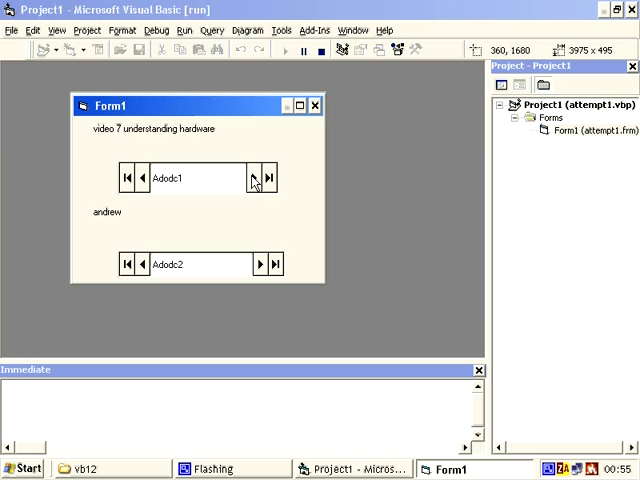
pyautogui.click(142, 178)
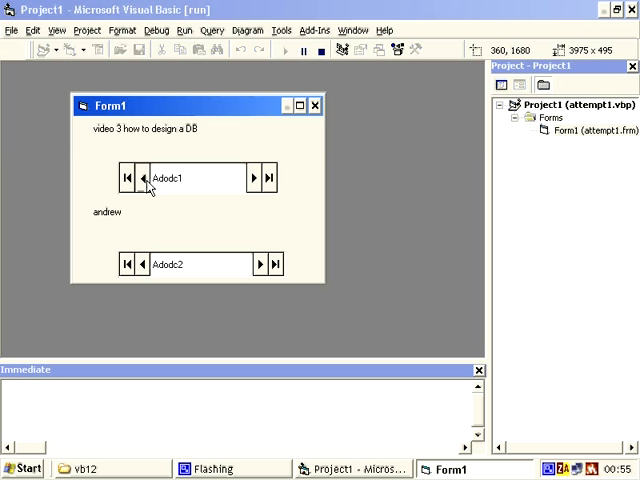
pyautogui.click(145, 178)
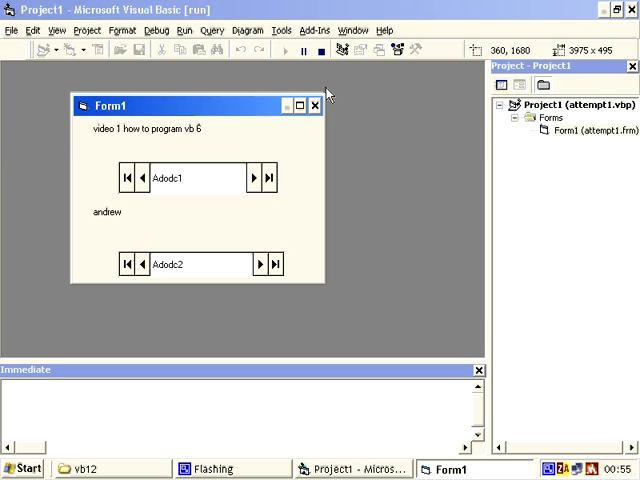